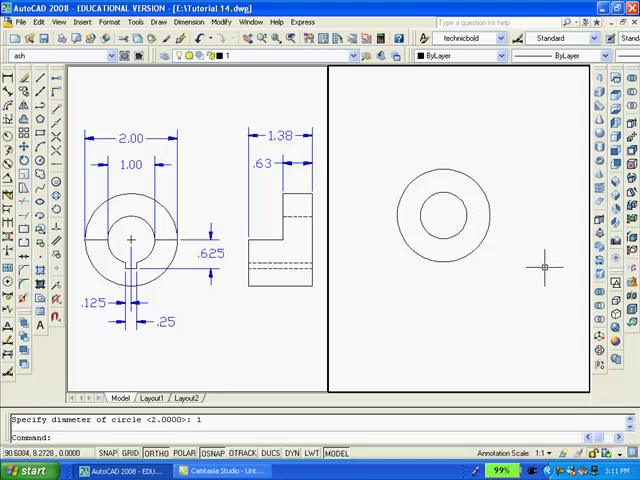
Step: Draw a 1.00-diameter circle concentric with the larger circle in the right-hand view
{"action": "left_click", "coordinate": [456, 216]}
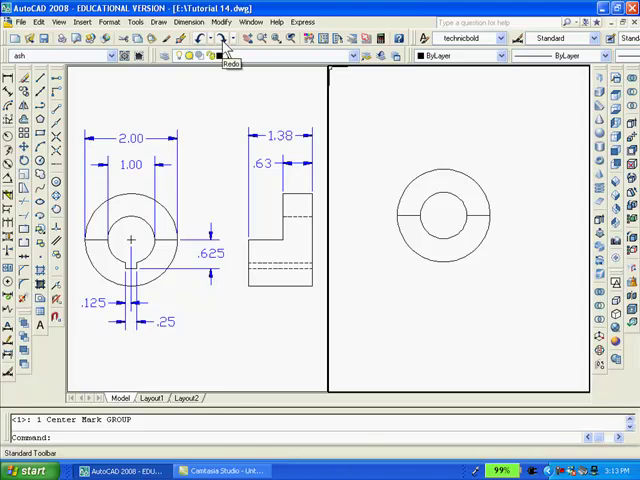
Step: Add a centre mark to the circles and offset the vertical centre line either side for the slot
{"action": "left_click", "coordinate": [224, 52]}
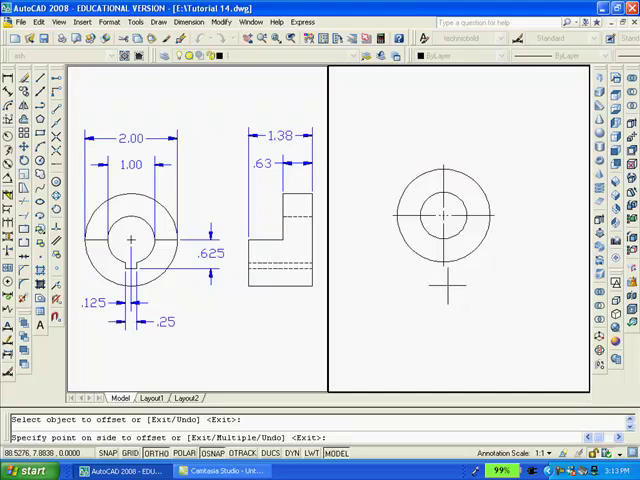
{"action": "mouse_move", "coordinate": [448, 288]}
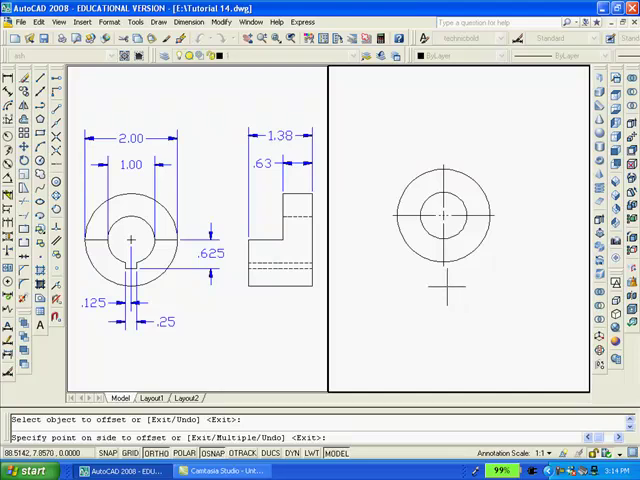
{"action": "left_click", "coordinate": [444, 256]}
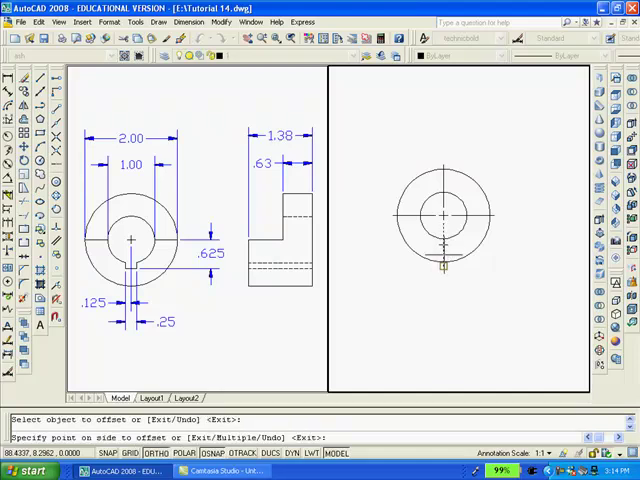
{"action": "left_click", "coordinate": [444, 258]}
{"action": "type", "text": "br"}
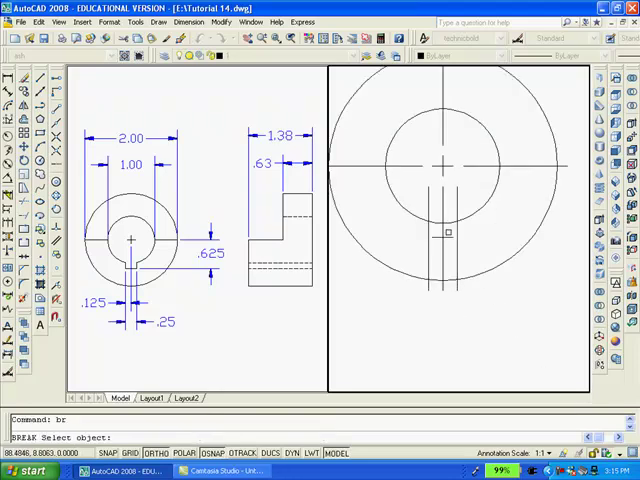
Step: Break the inner circle between the slot lines using the First-point option to open the key notch
{"action": "left_click", "coordinate": [428, 218]}
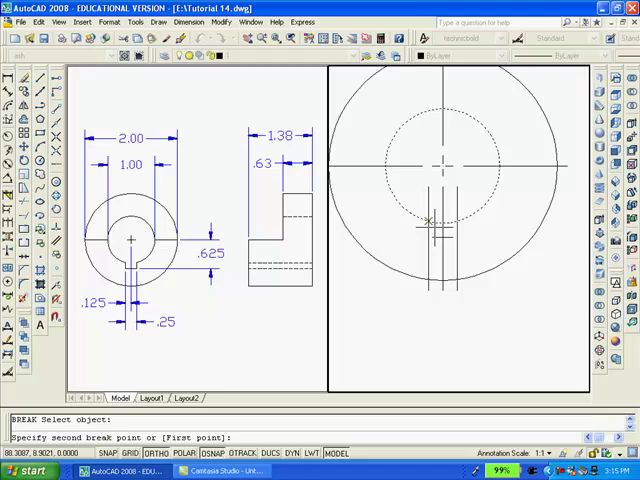
{"action": "type", "text": "f"}
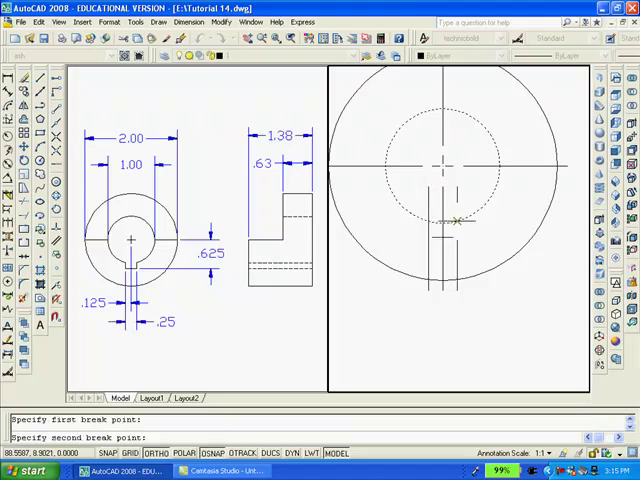
{"action": "left_click", "coordinate": [460, 216]}
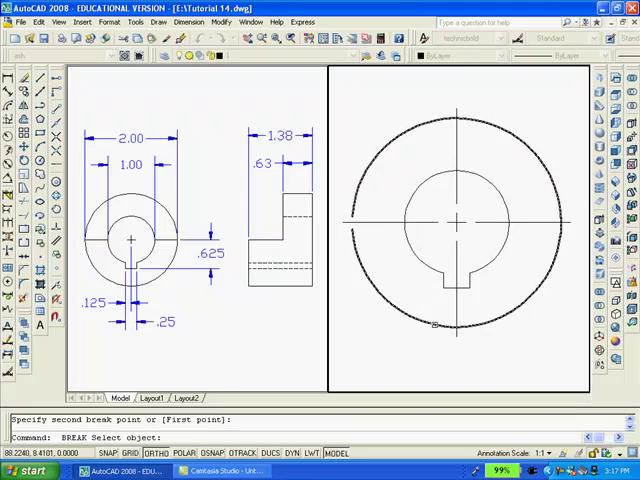
Step: Trim the leftover slot lines back to the notch edges
{"action": "left_click", "coordinate": [404, 236]}
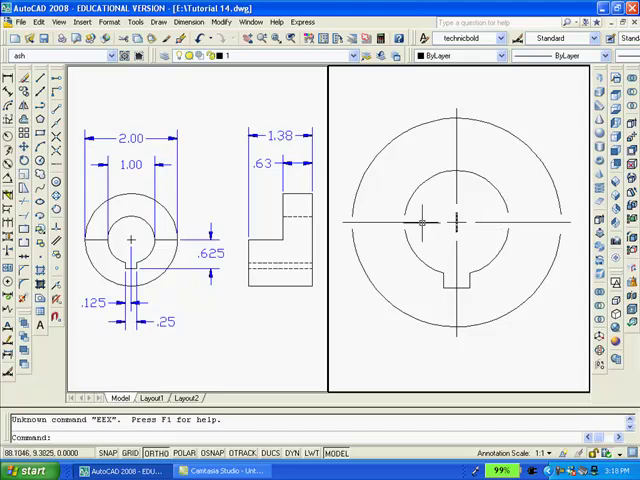
{"action": "mouse_move", "coordinate": [378, 216]}
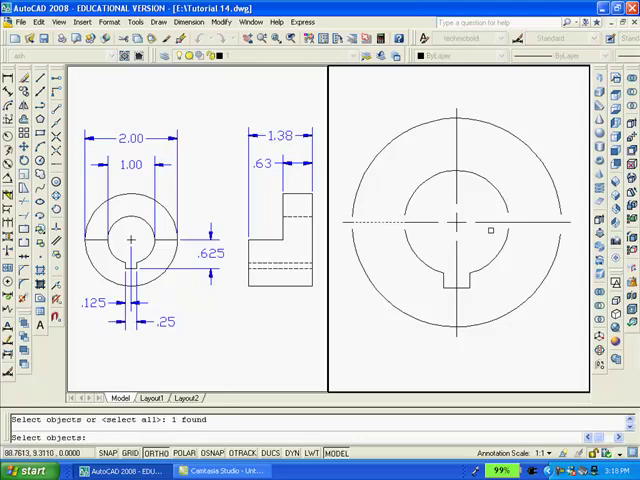
{"action": "left_click", "coordinate": [524, 232]}
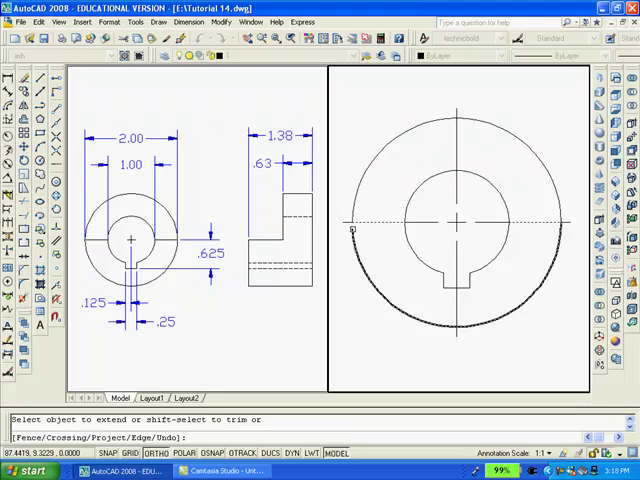
Step: Cut away the remaining ring piece along the horizontal line, separating upper and lower halves
{"action": "left_click", "coordinate": [352, 232]}
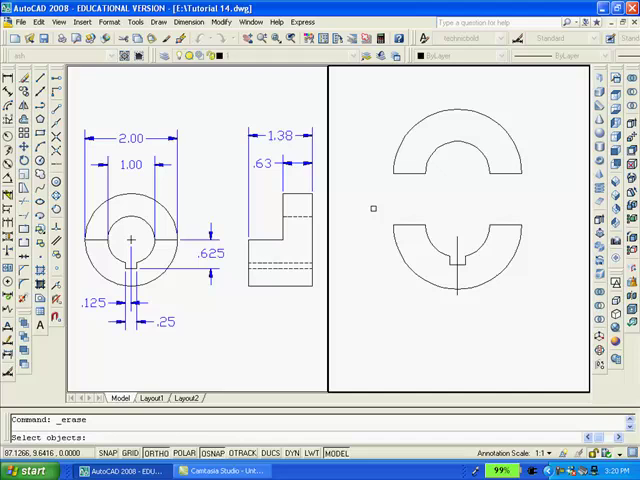
Step: Start PEDIT on a half-ring edge to convert it to a polyline for joining
{"action": "left_click", "coordinate": [456, 250]}
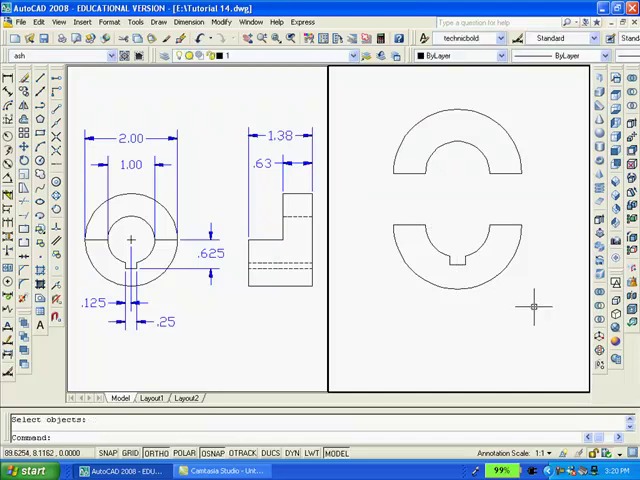
{"action": "type", "text": "pe"}
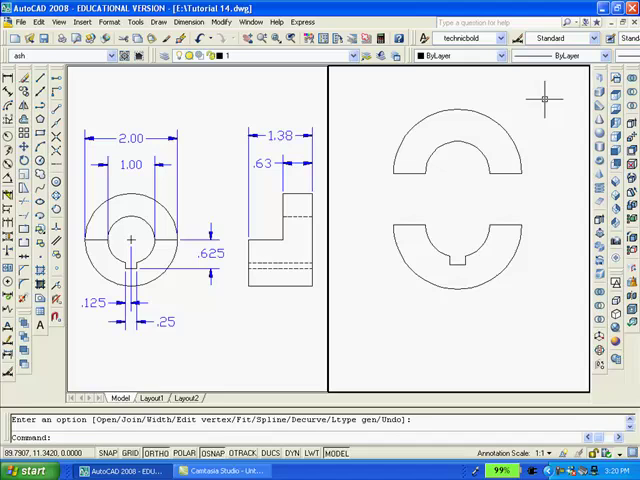
{"action": "mouse_move", "coordinate": [510, 96]}
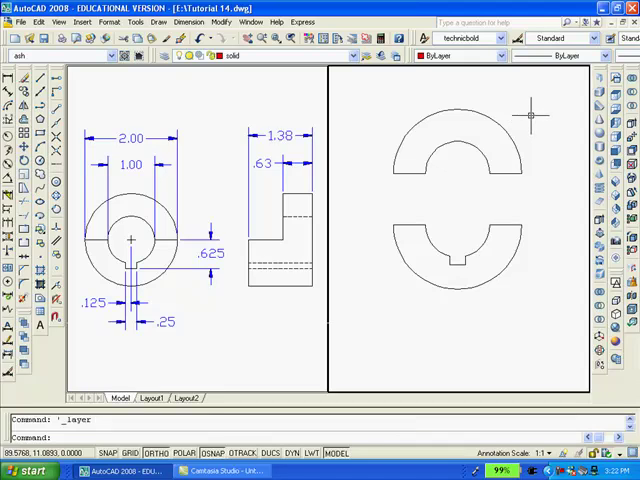
{"action": "mouse_move", "coordinate": [522, 112]}
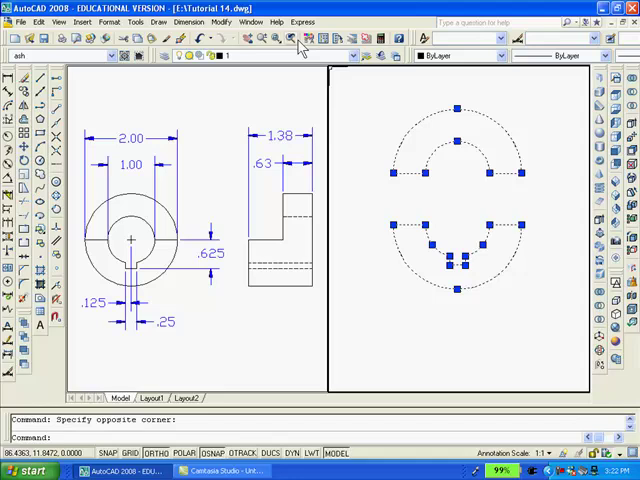
Step: Bring up the Properties palette for the two selected ring halves
{"action": "left_click", "coordinate": [304, 38]}
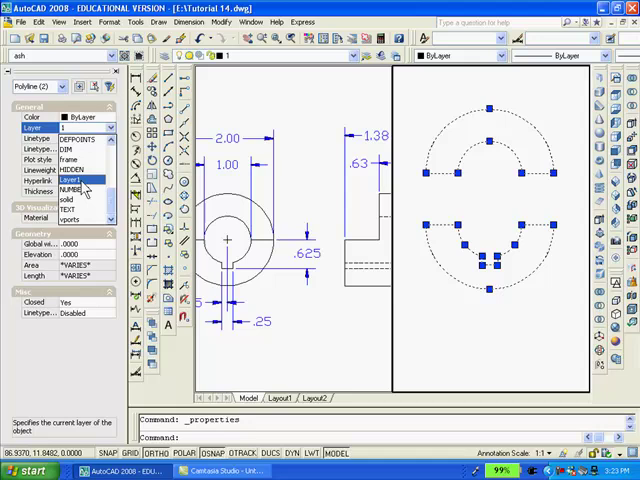
{"action": "left_click", "coordinate": [68, 180]}
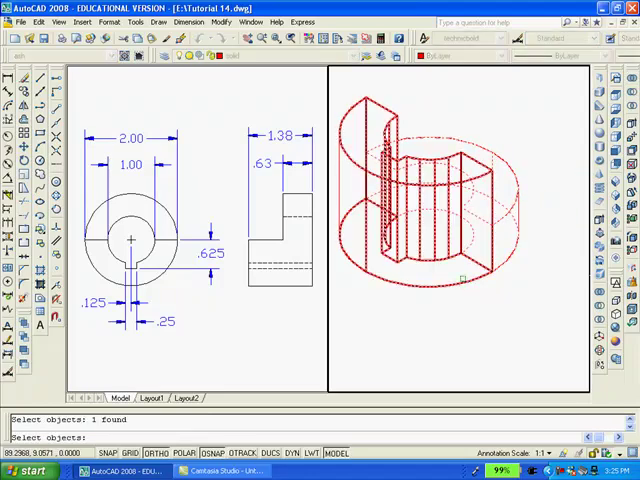
Step: Rotate the extruded ring solid 90 degrees about the picked 3D axis
{"action": "left_click", "coordinate": [472, 300]}
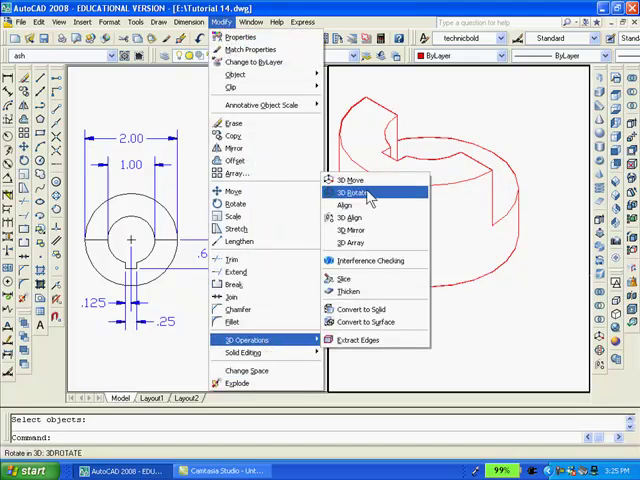
{"action": "left_click", "coordinate": [354, 192]}
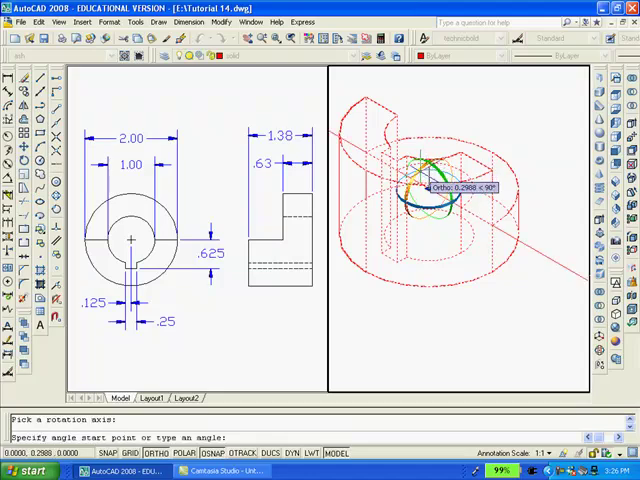
{"action": "type", "text": "90"}
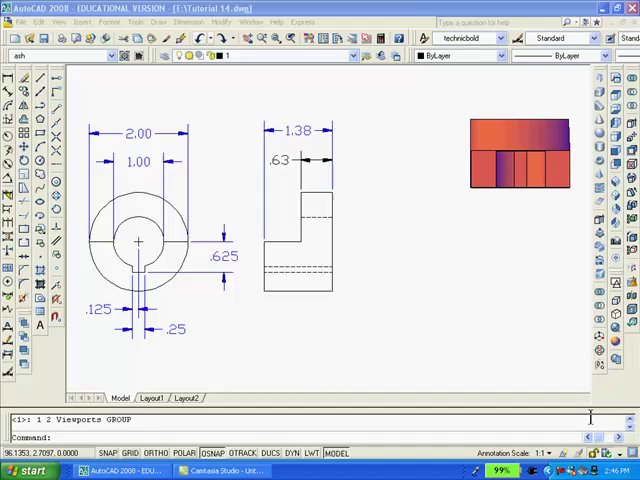
Step: Switch to the Layout1 paper-space sheet with the tutorial title block
{"action": "left_click", "coordinate": [154, 398]}
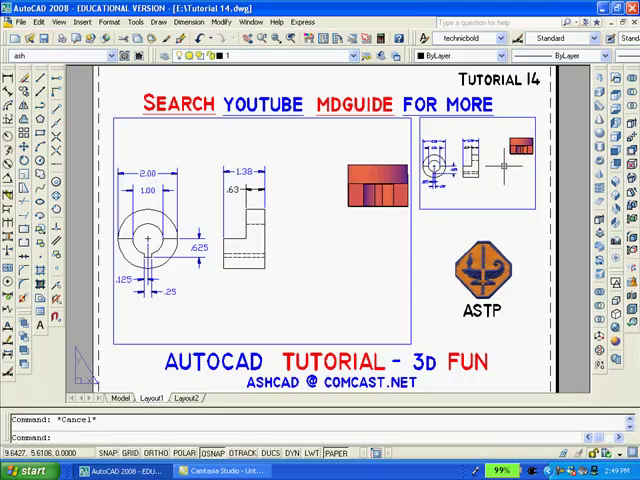
{"action": "mouse_move", "coordinate": [496, 182]}
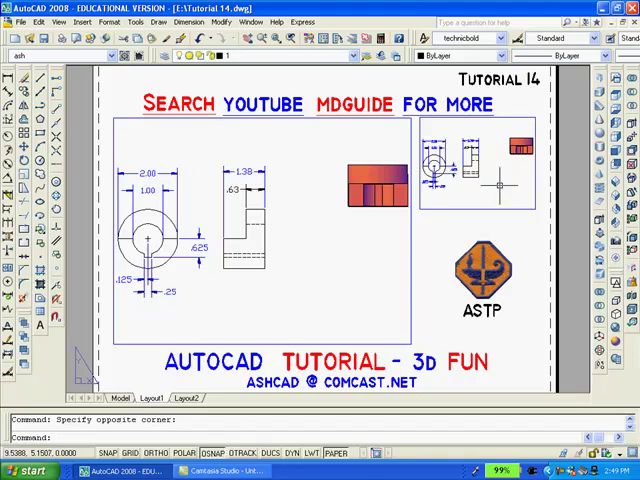
{"action": "mouse_move", "coordinate": [492, 190]}
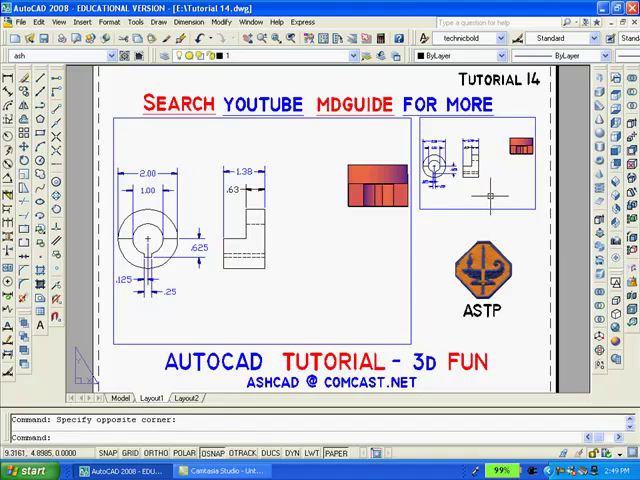
{"action": "mouse_move", "coordinate": [492, 192]}
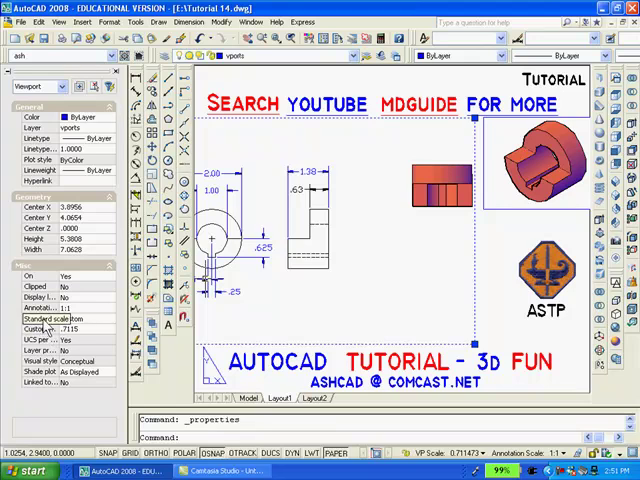
Step: Set the 2D drawing viewport to 1:1 and pan the views to centre them
{"action": "left_click", "coordinate": [108, 318]}
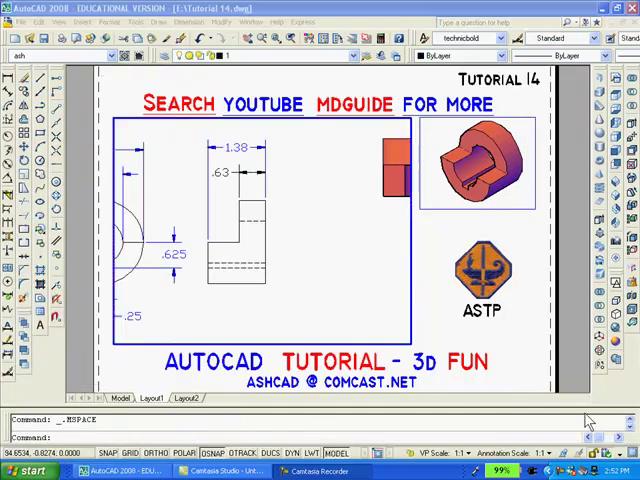
{"action": "mouse_move", "coordinate": [360, 270]}
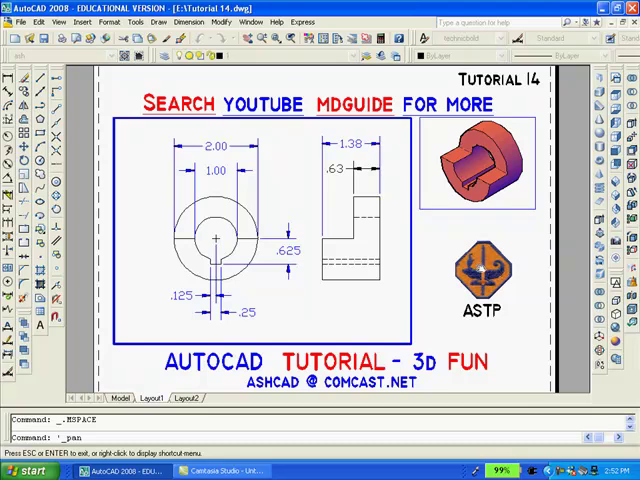
{"action": "right_click", "coordinate": [480, 240]}
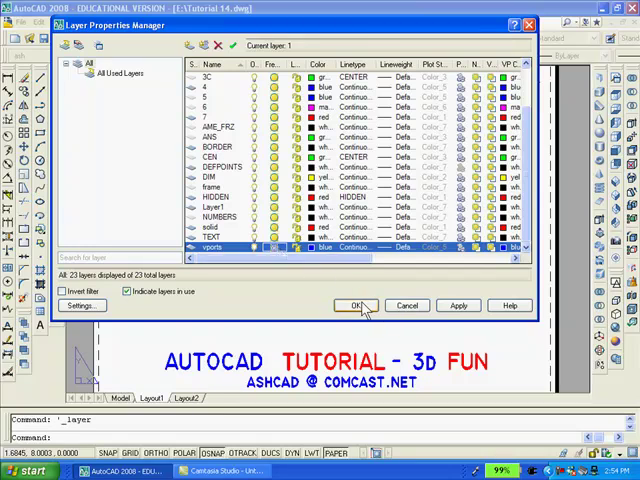
Step: Turn off the viewport layer in Layer Properties Manager so the borders disappear
{"action": "left_click", "coordinate": [360, 304]}
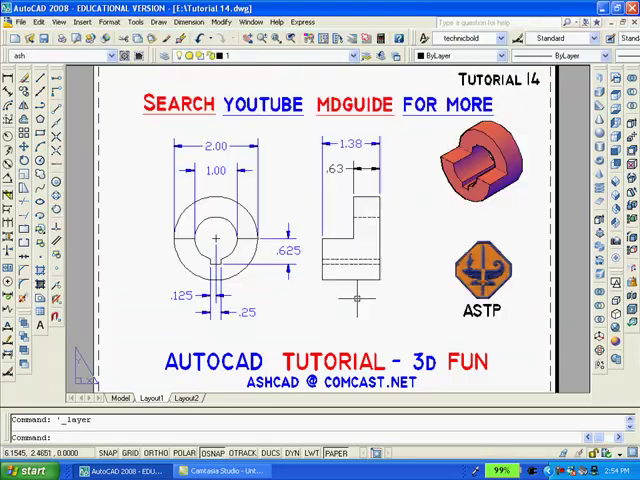